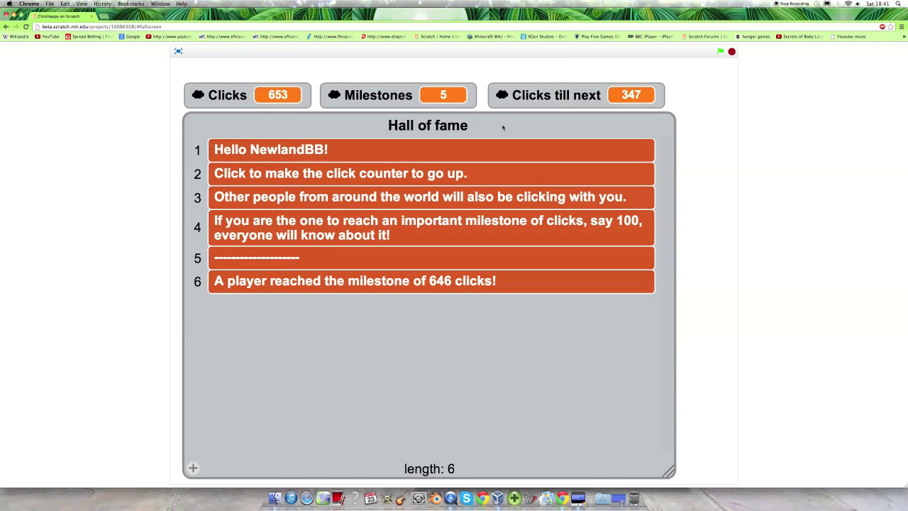
Click the full-screen stage once, raising the Clicks counter from 653 to 654
{"action": "left_click", "coordinate": [272, 94]}
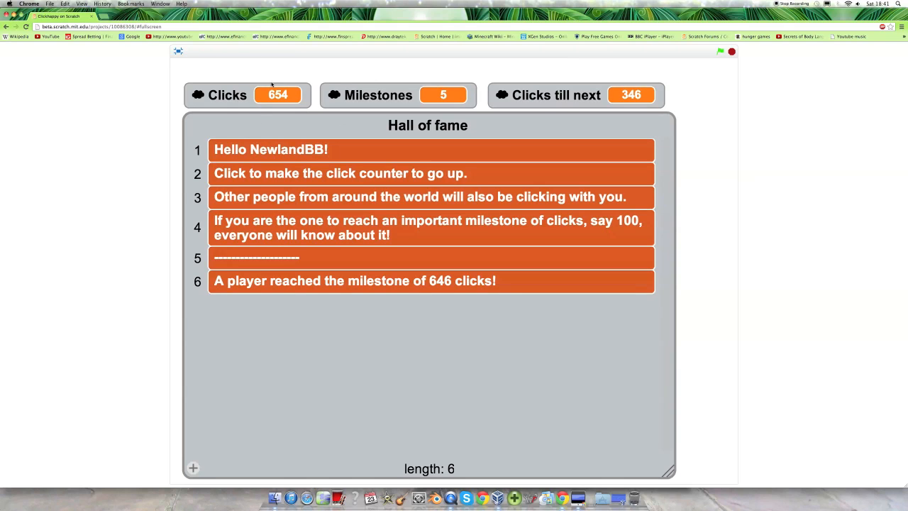
{"action": "mouse_move", "coordinate": [349, 122]}
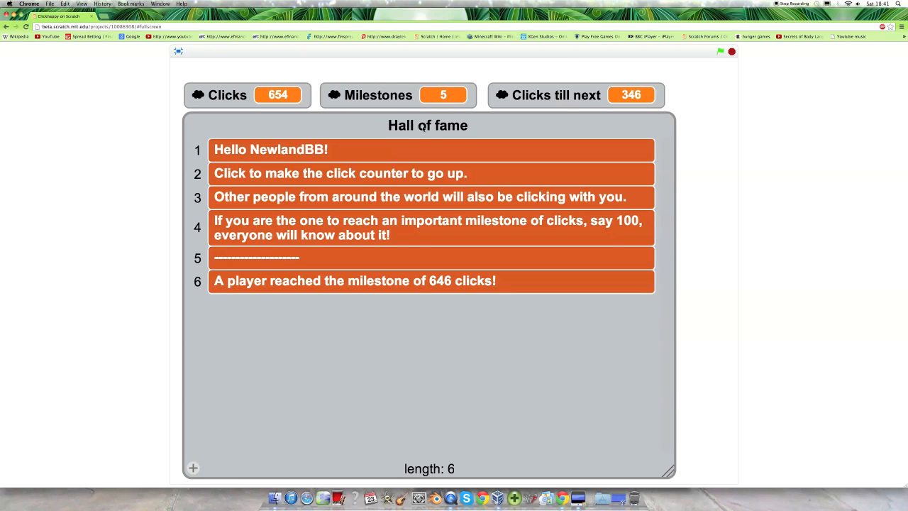
{"action": "mouse_move", "coordinate": [510, 138]}
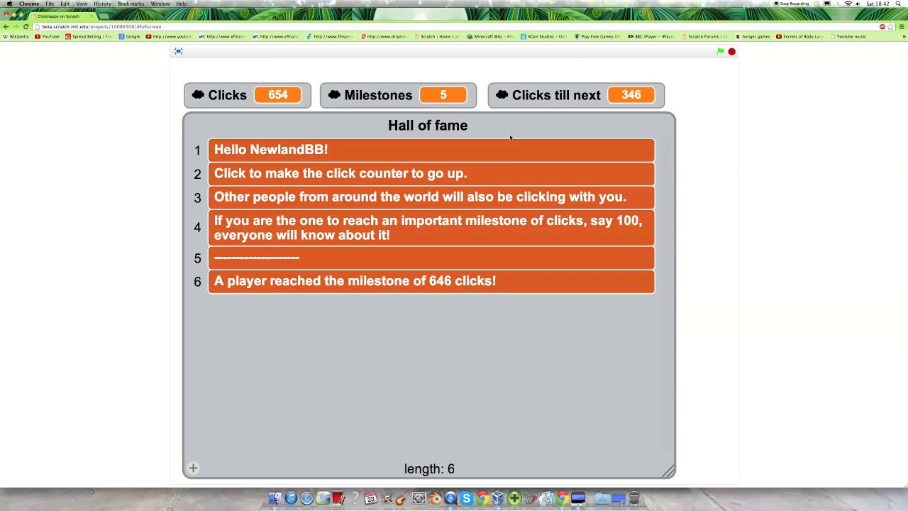
{"action": "mouse_move", "coordinate": [353, 127]}
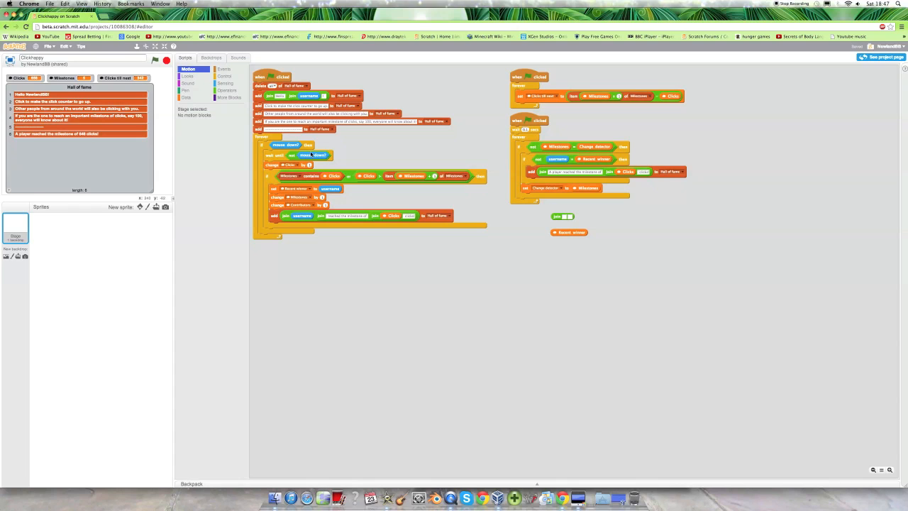
{"action": "mouse_move", "coordinate": [415, 192]}
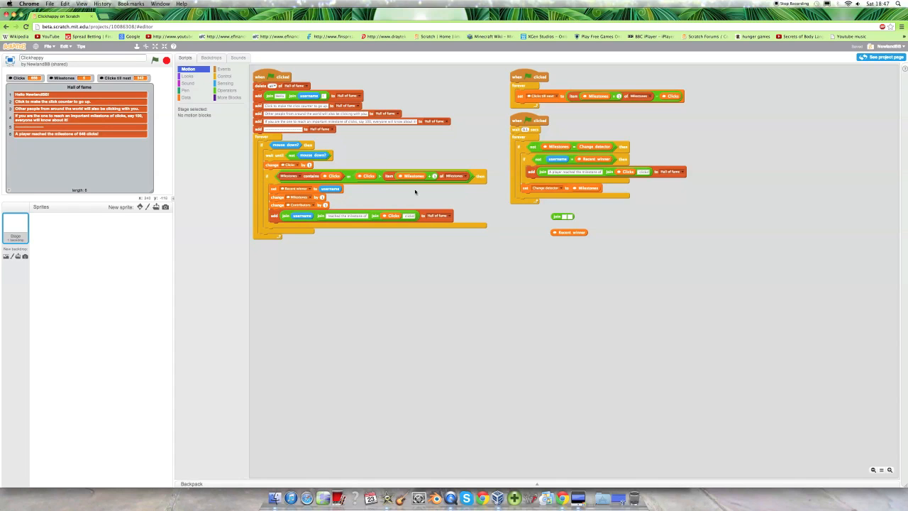
{"action": "mouse_move", "coordinate": [291, 177]}
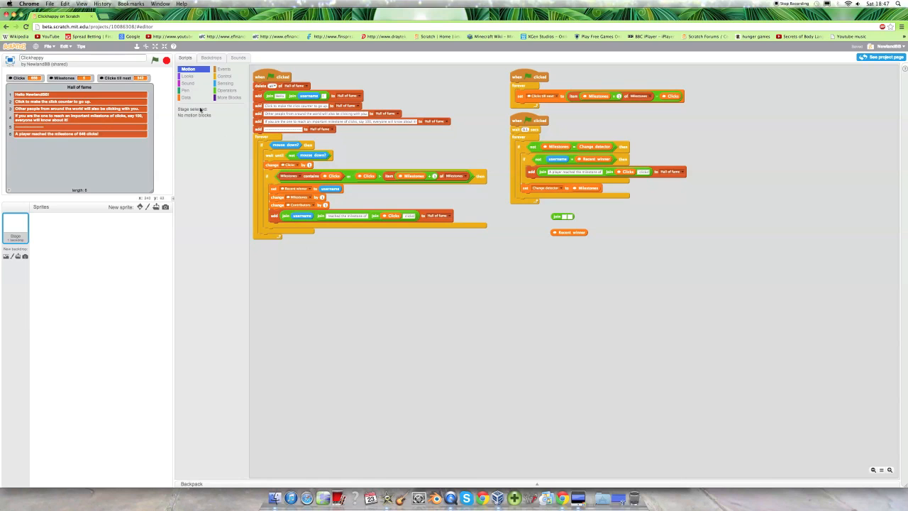
Show the Data blocks, including the Clicks variable and the Milestones and Hall of fame lists
{"action": "left_click", "coordinate": [185, 98]}
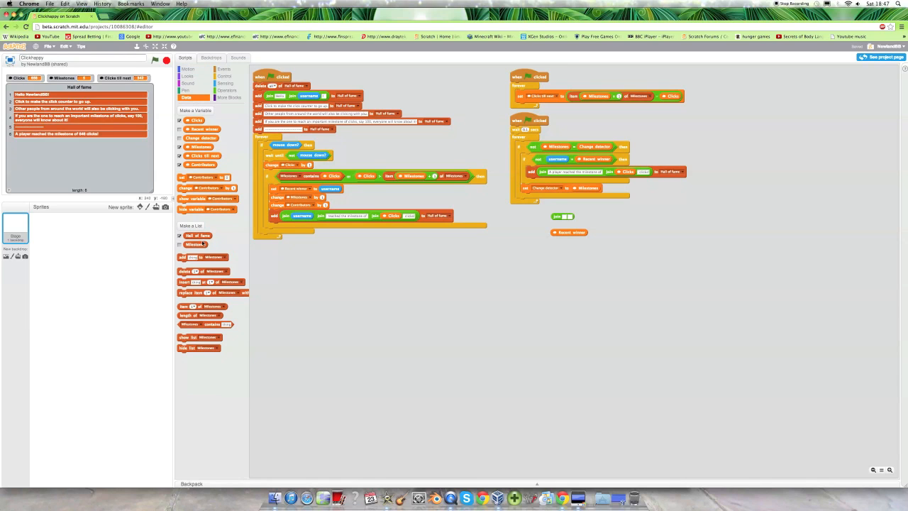
{"action": "left_click", "coordinate": [181, 244]}
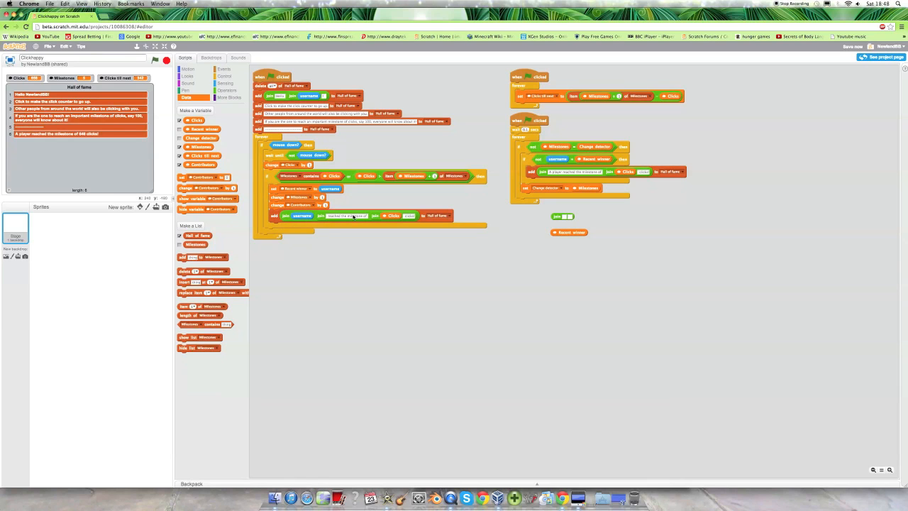
{"action": "mouse_move", "coordinate": [332, 227]}
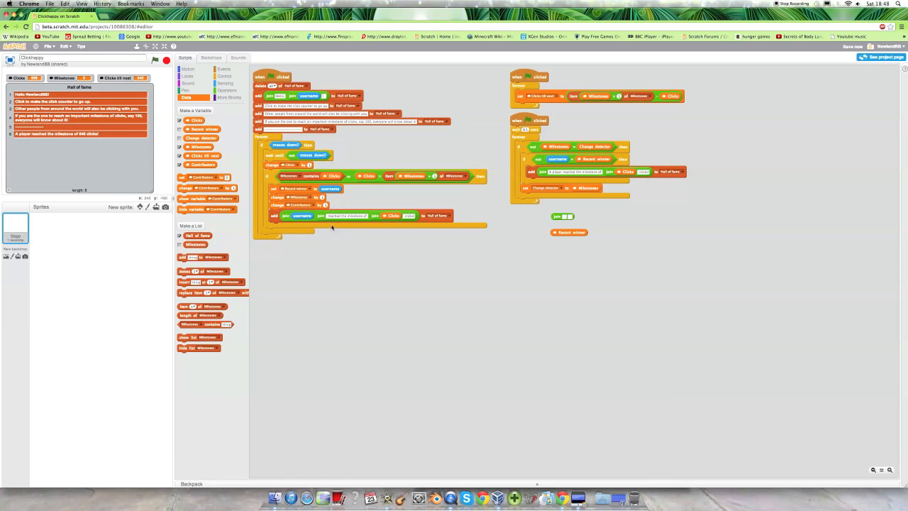
{"action": "mouse_move", "coordinate": [393, 236]}
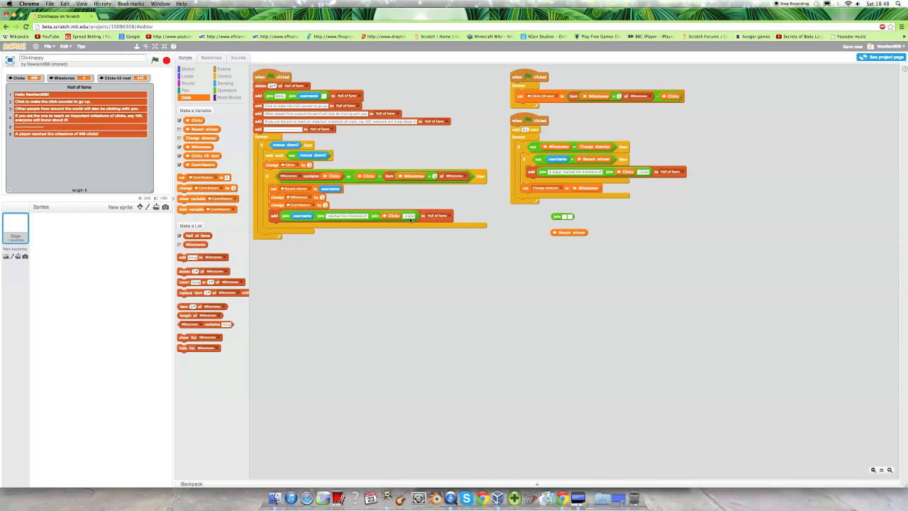
{"action": "mouse_move", "coordinate": [278, 231]}
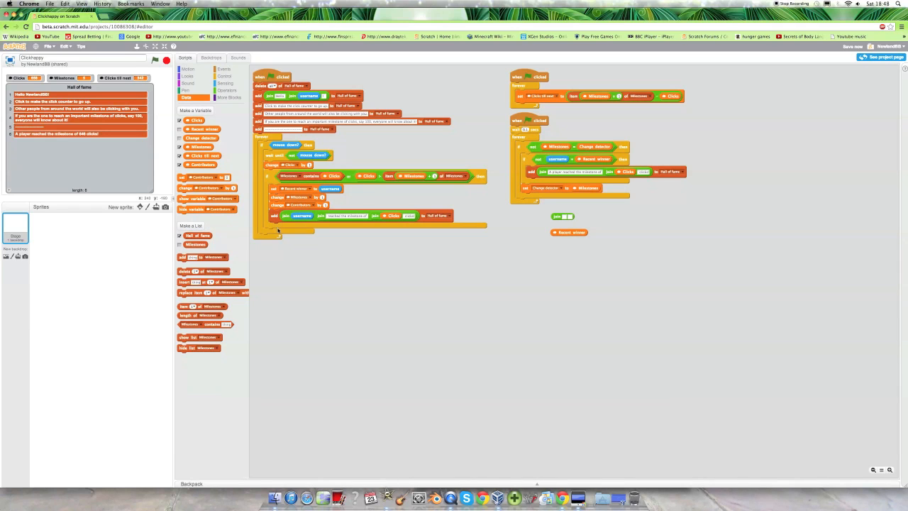
{"action": "mouse_move", "coordinate": [377, 254]}
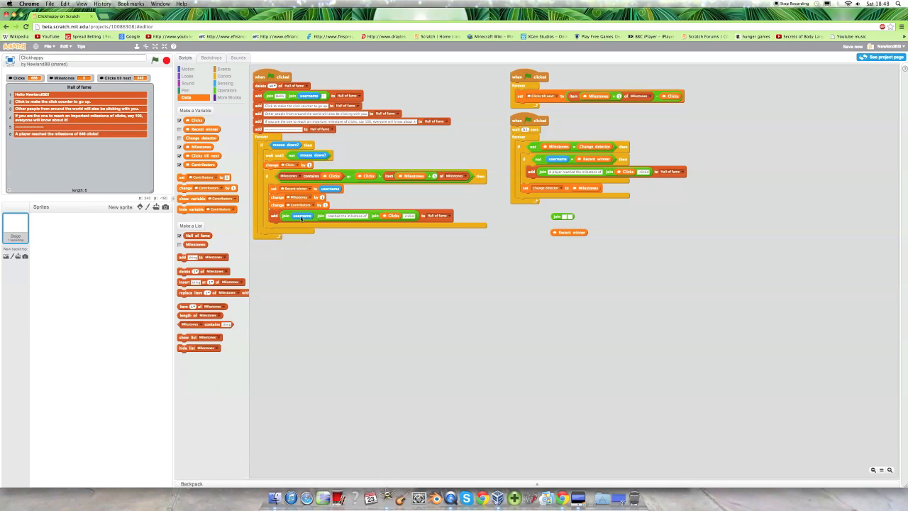
{"action": "mouse_move", "coordinate": [391, 221]}
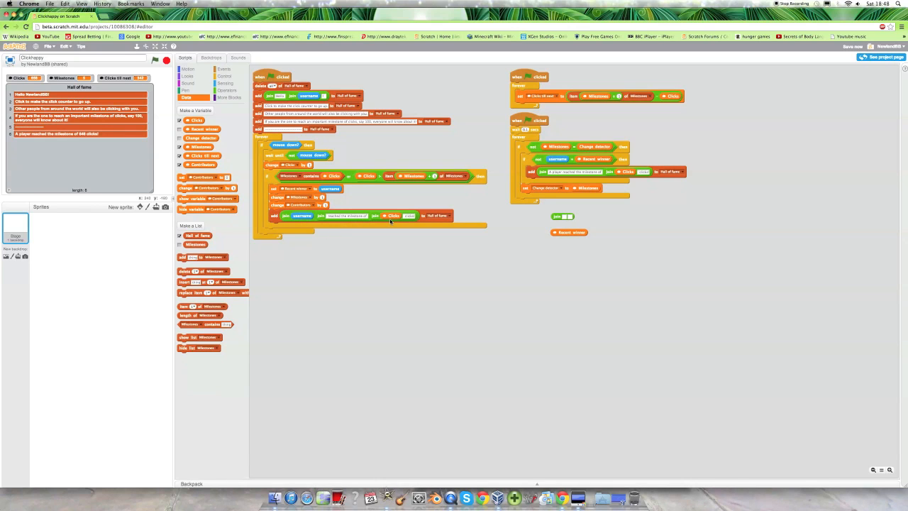
{"action": "mouse_move", "coordinate": [400, 229]}
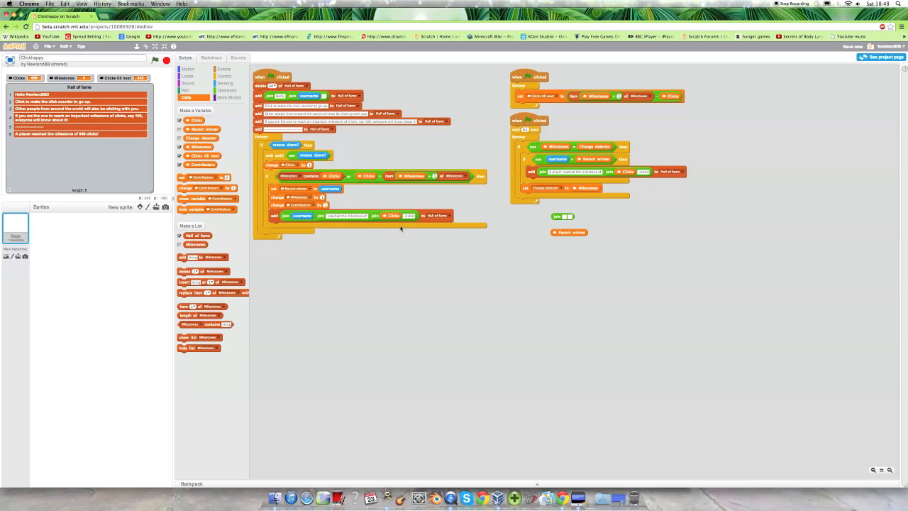
{"action": "mouse_move", "coordinate": [408, 242]}
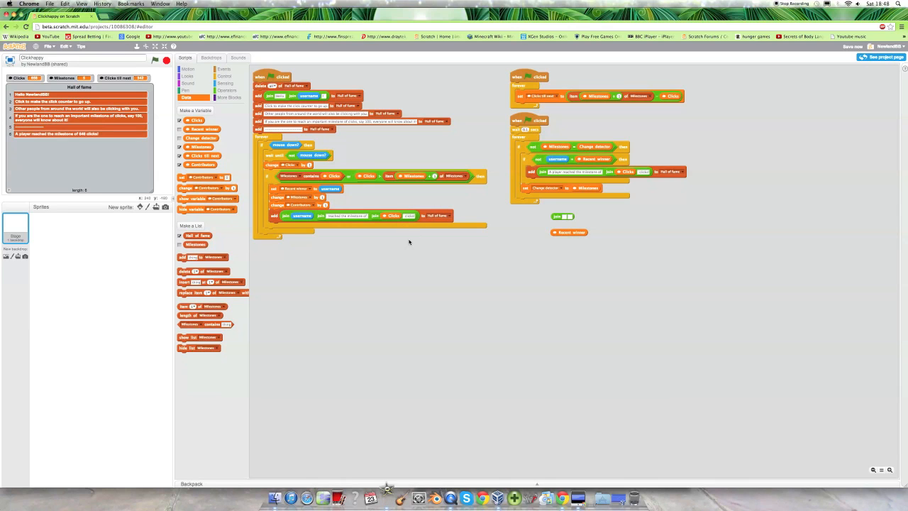
{"action": "mouse_move", "coordinate": [378, 319]}
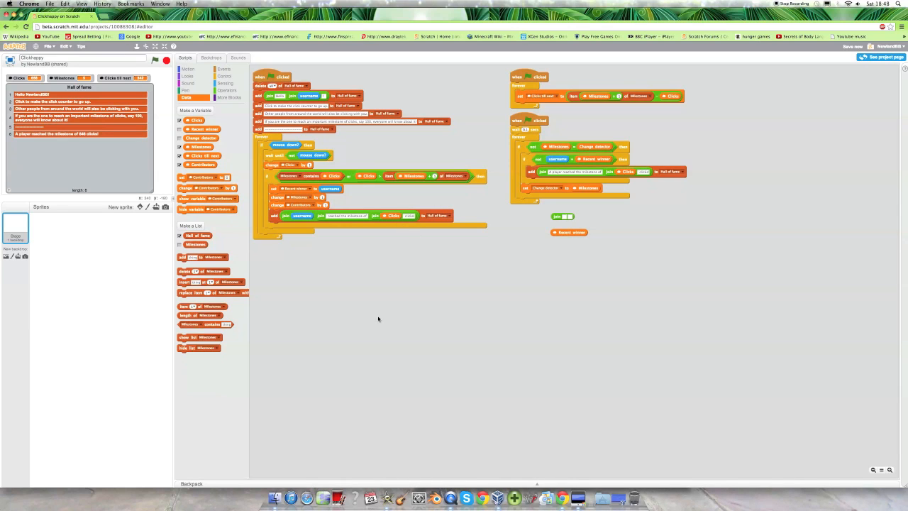